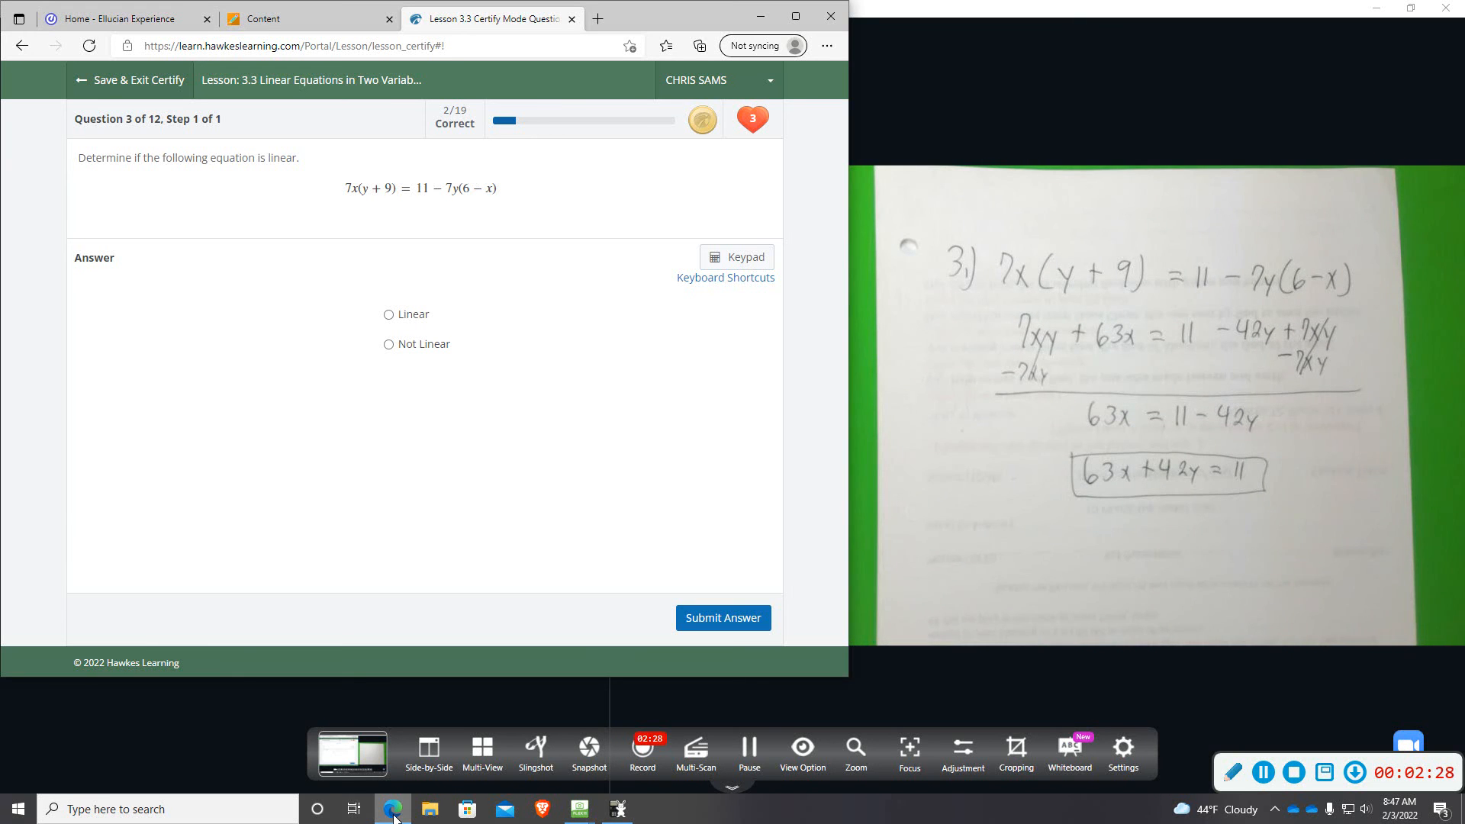
# Answer question 3 as Linear, submit it, and dismiss the 'That's right!' feedback.
pyautogui.click(388, 314)
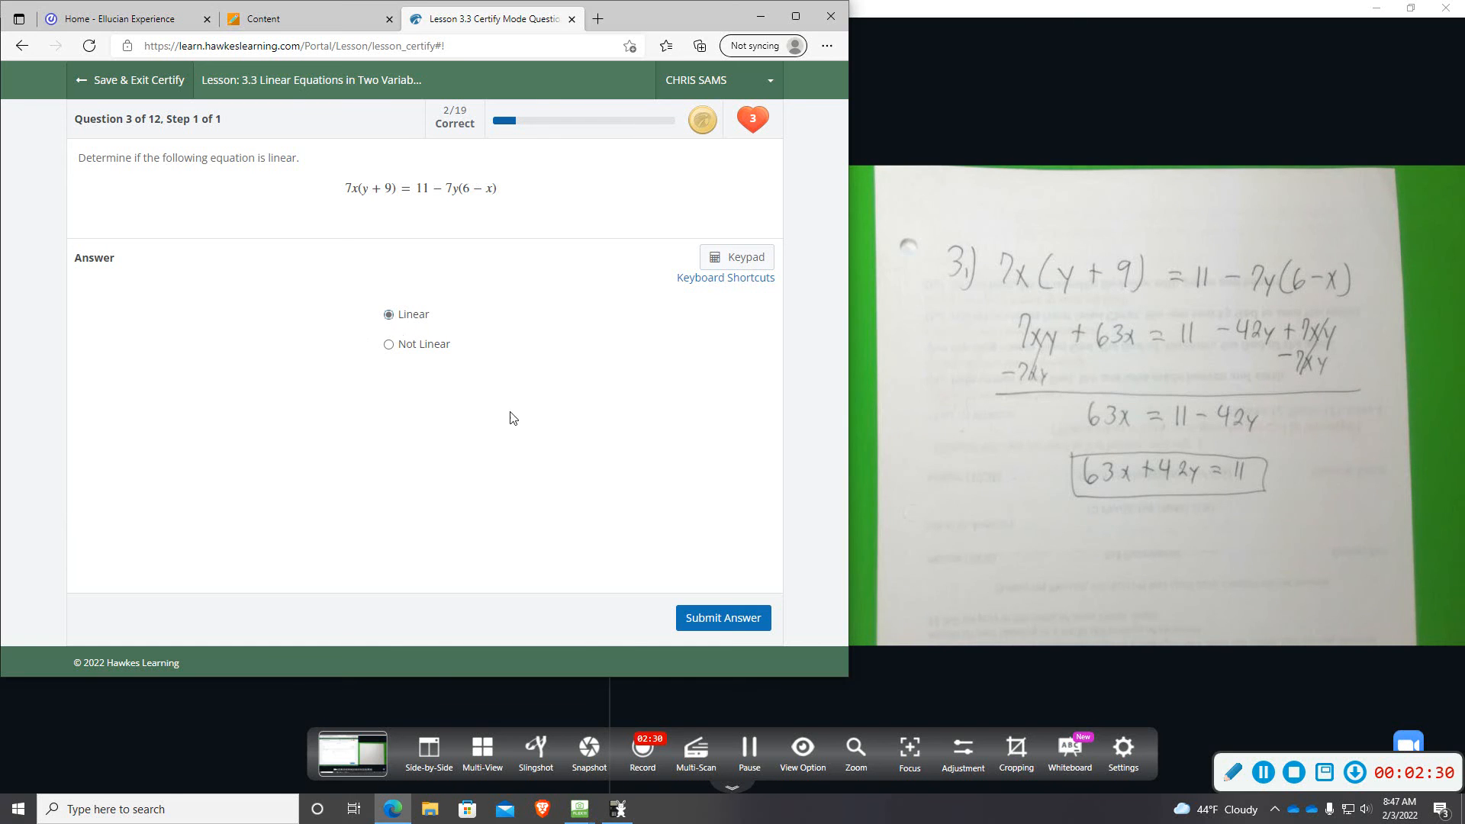
pyautogui.click(722, 618)
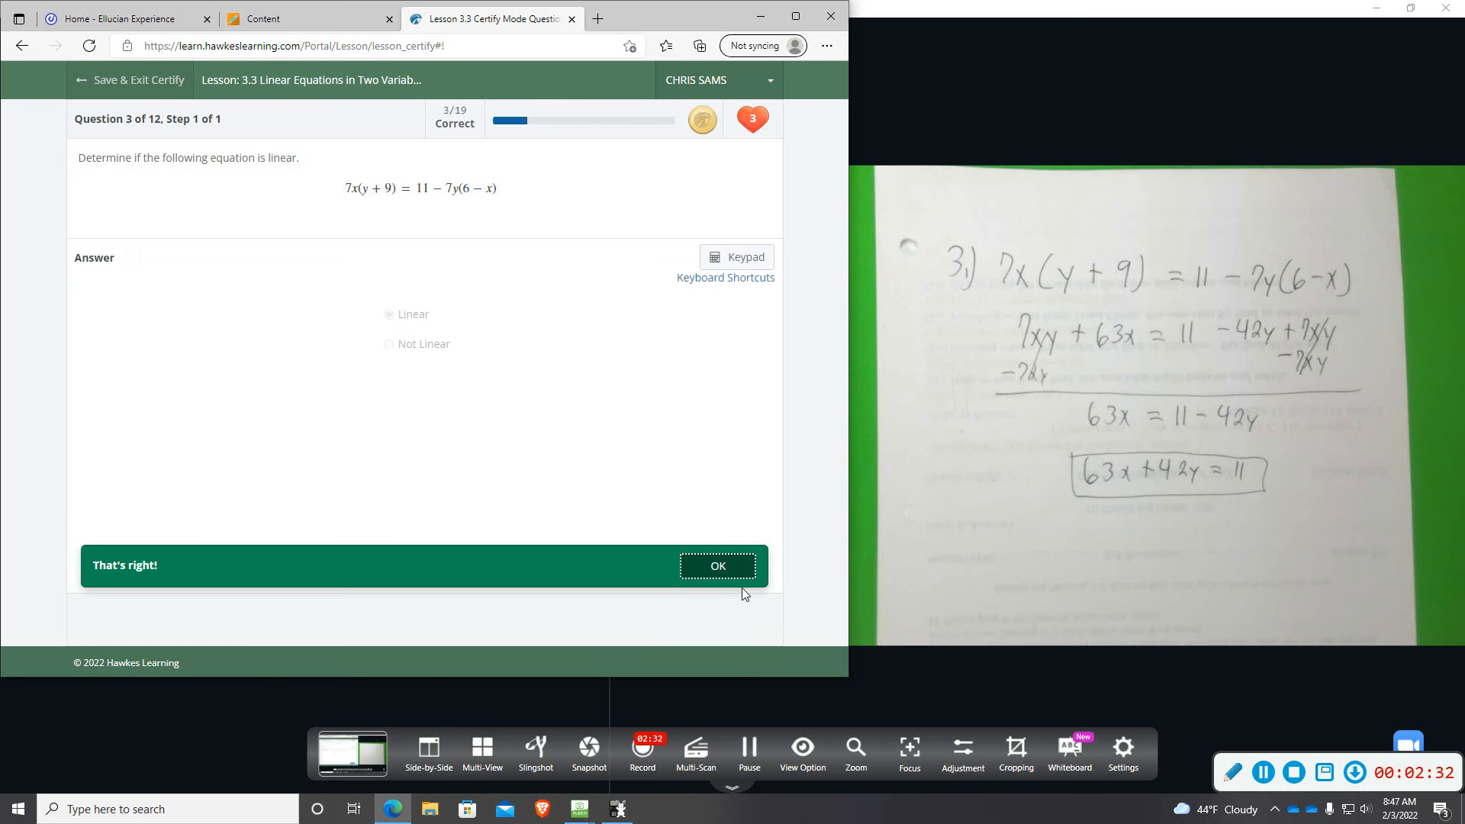
pyautogui.click(716, 566)
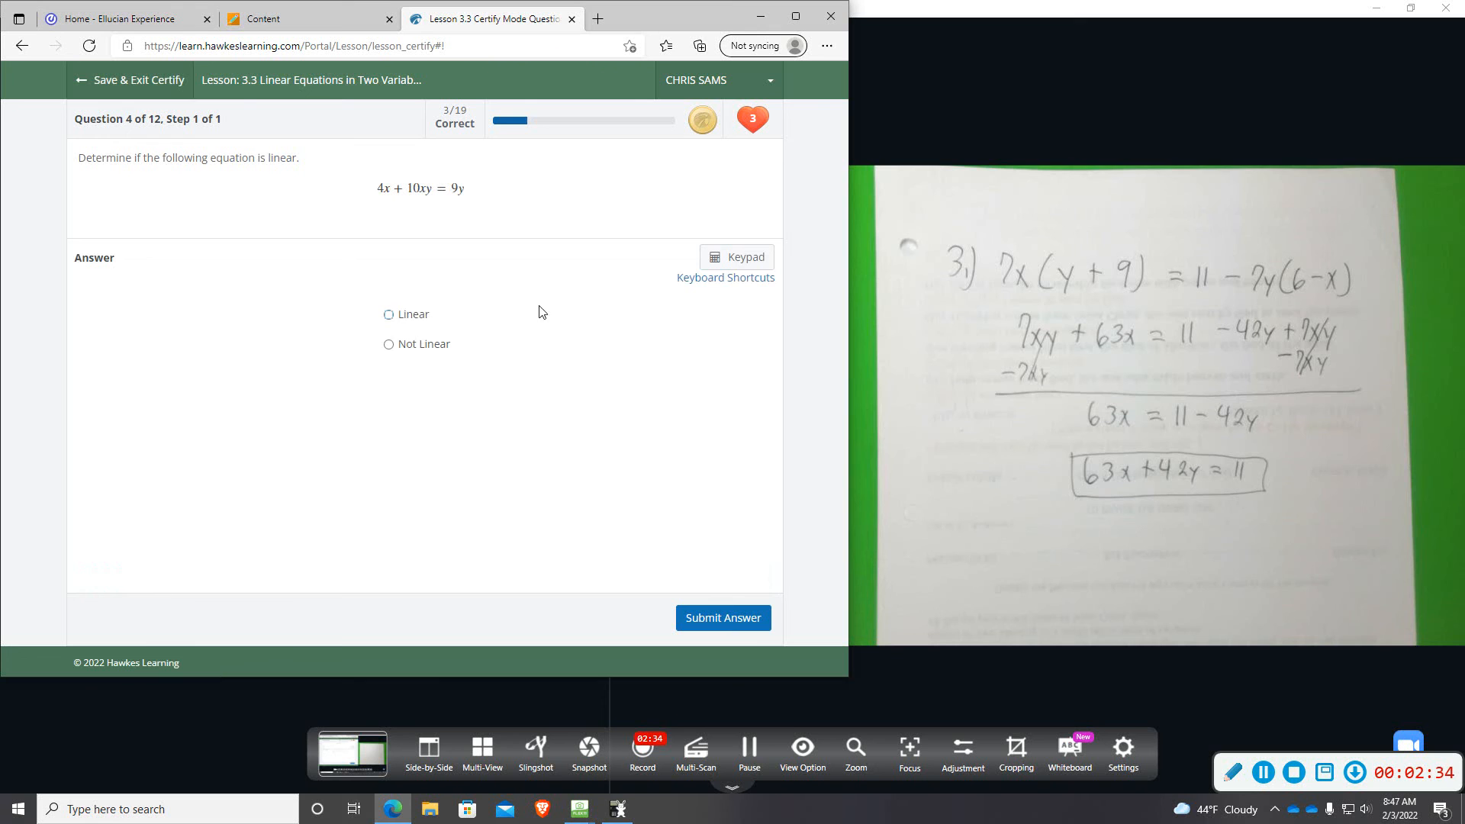
pyautogui.moveTo(256, 303)
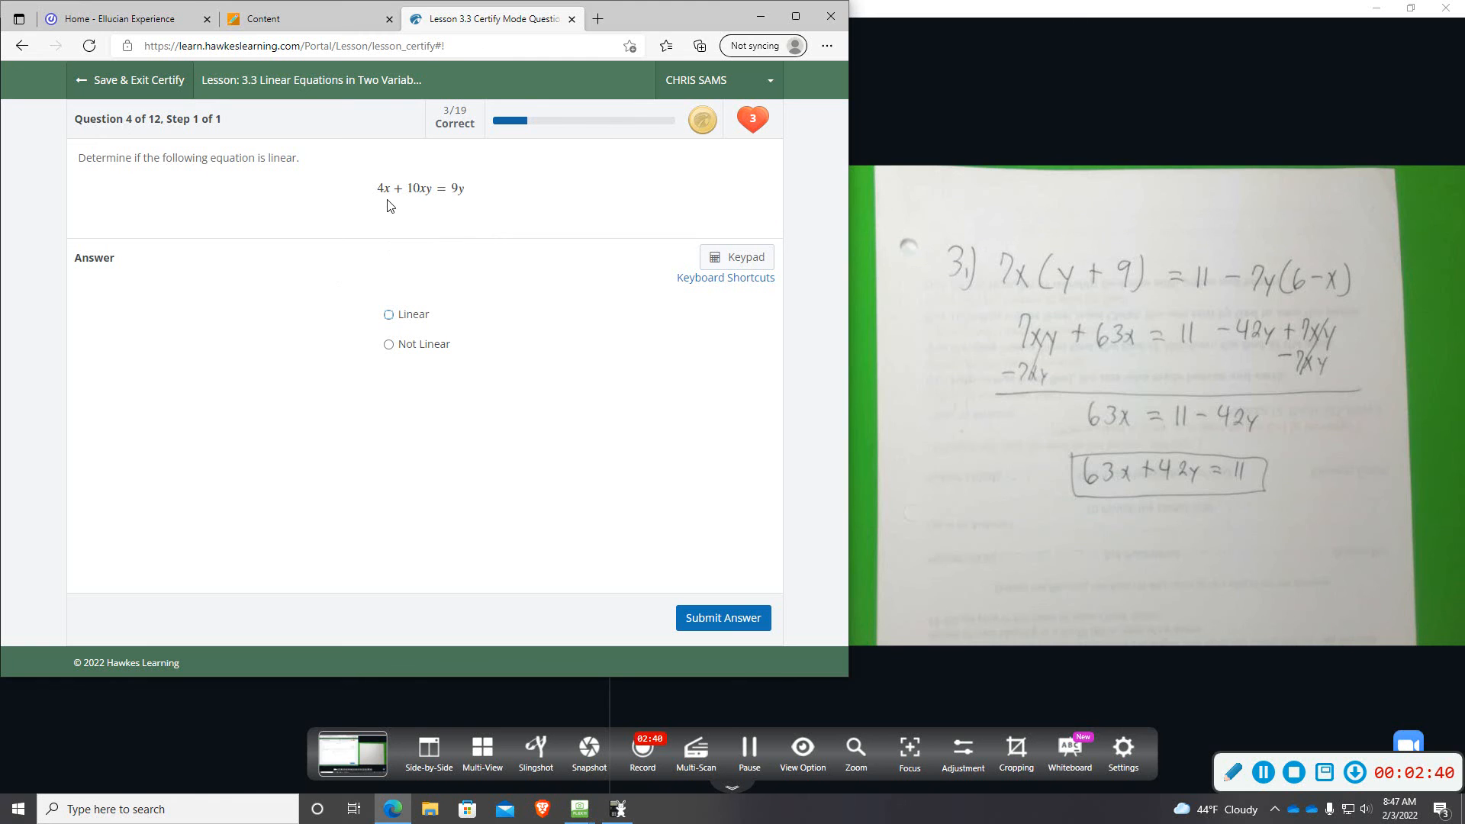
pyautogui.moveTo(400, 196)
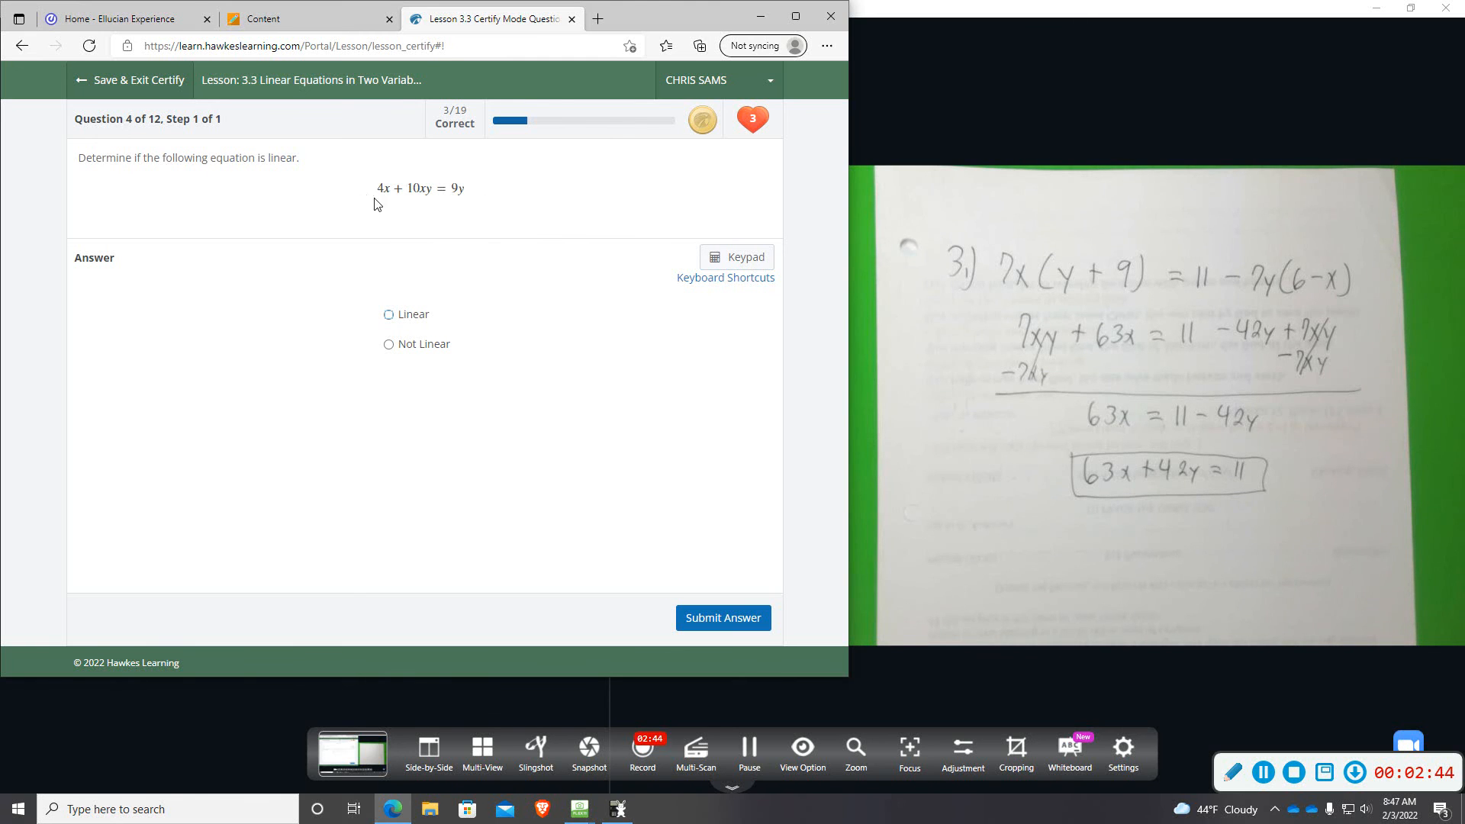
pyautogui.moveTo(476, 190)
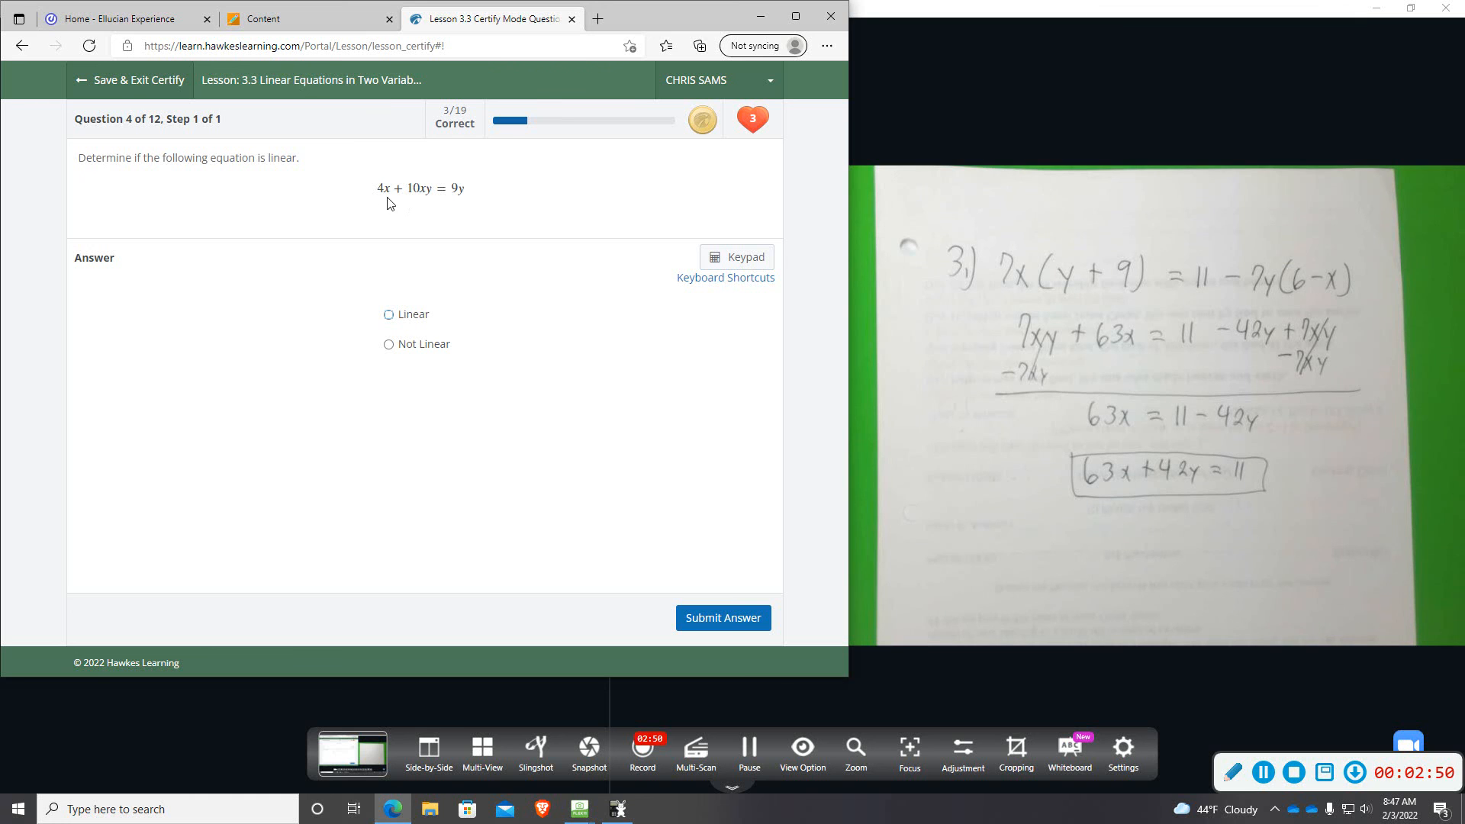
pyautogui.moveTo(392, 196)
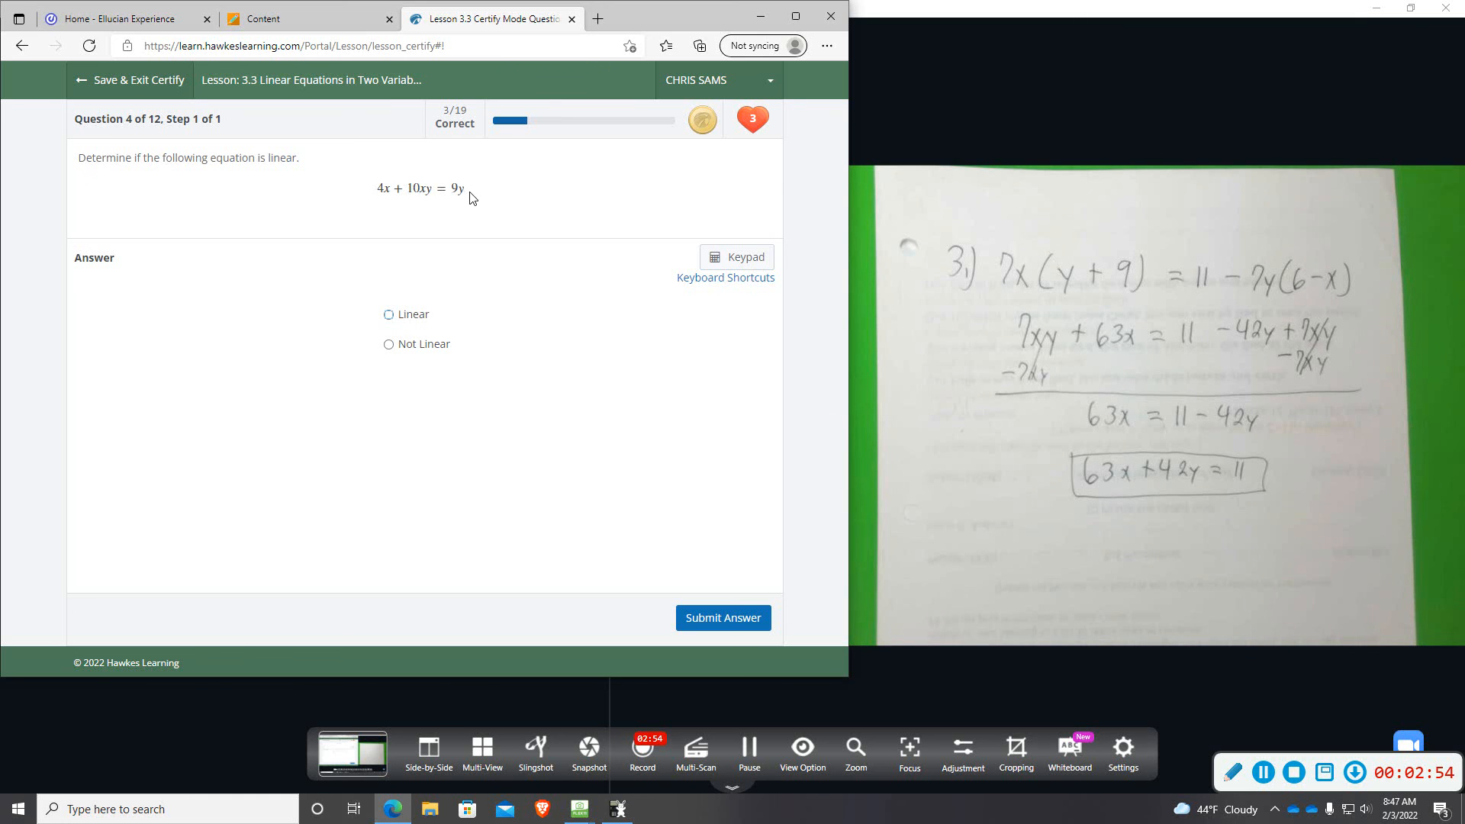
pyautogui.moveTo(446, 216)
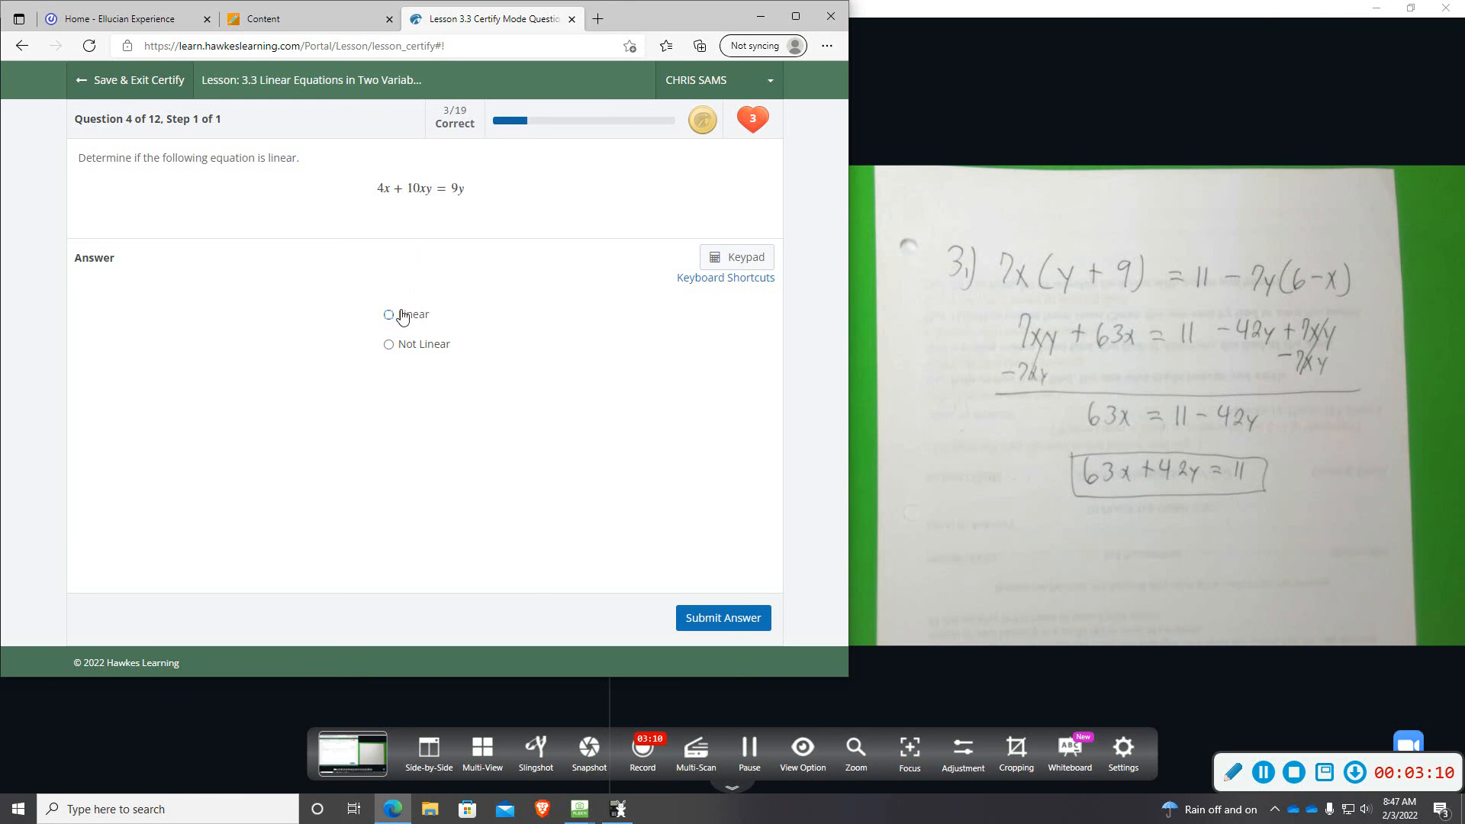
# Choose Not Linear for question 4's equation 4x + 10xy = 9y.
pyautogui.click(388, 345)
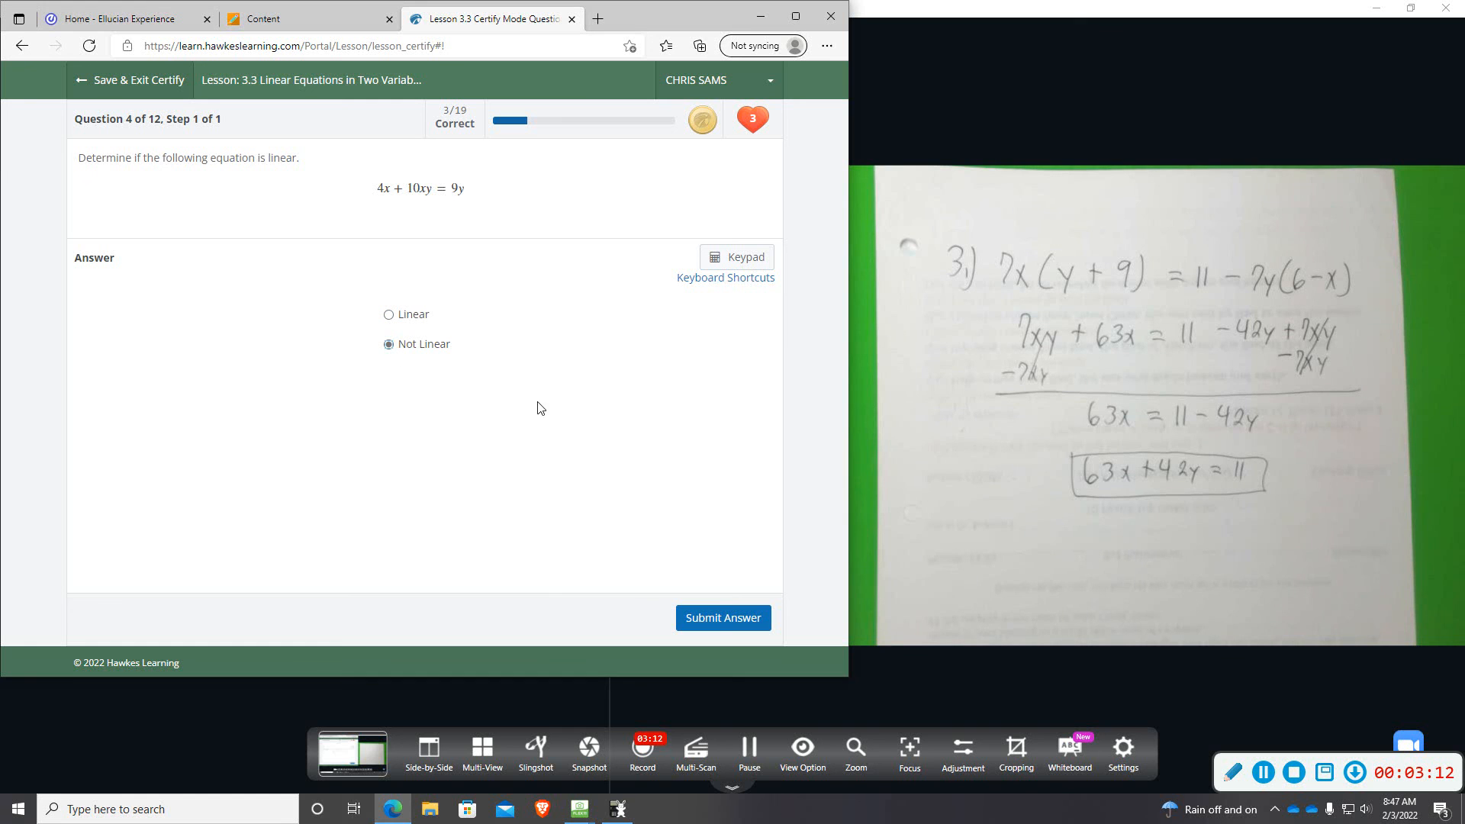